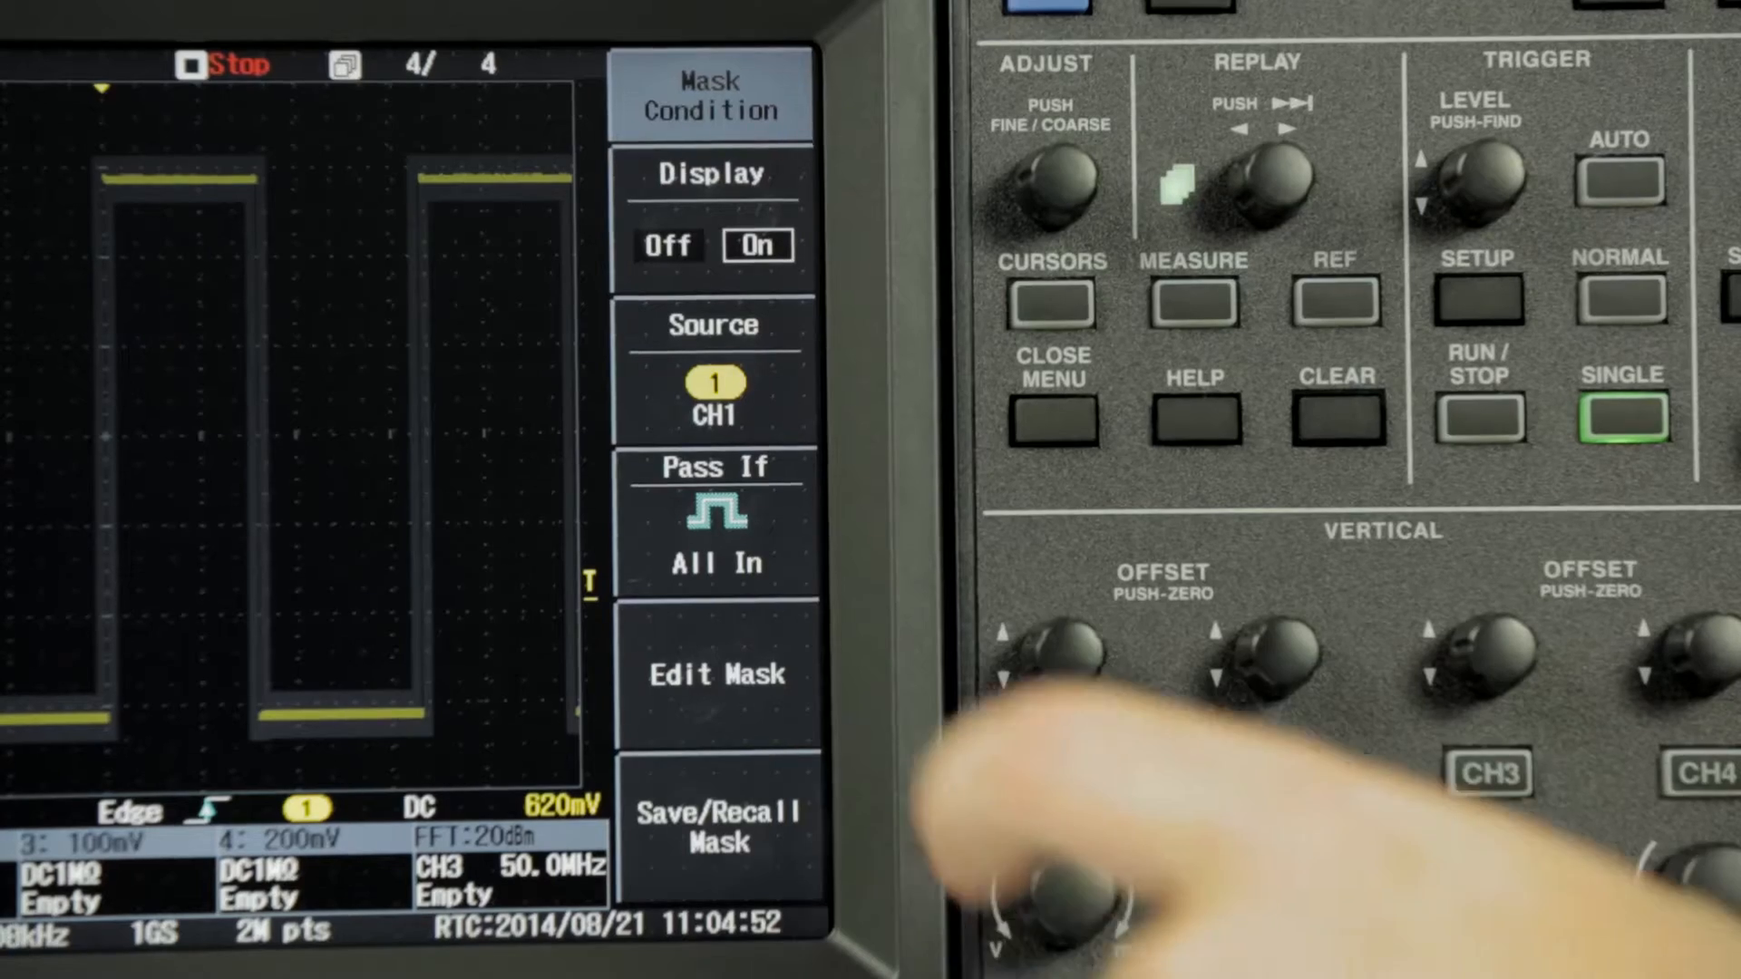
- Set the mask condition so CH1 passes only when the waveform is All In
{"action": "left_click", "coordinate": [715, 674]}
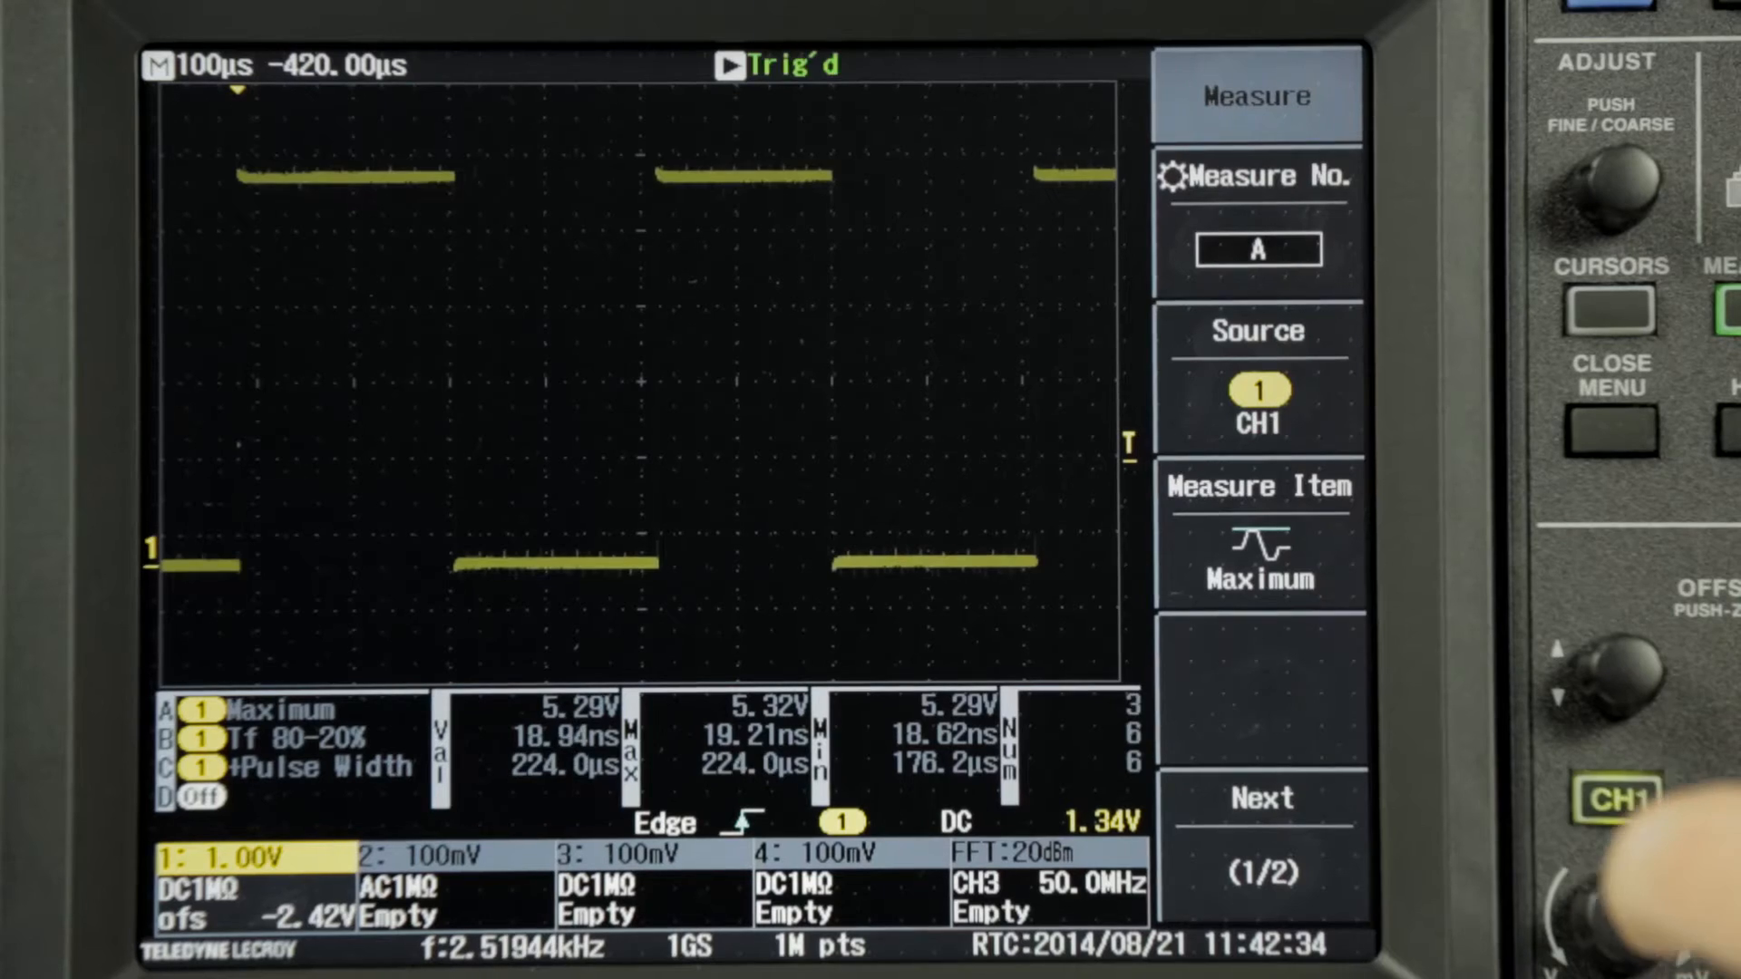
- Choose the Horizontal category of measurement items for measurement A on CH1
{"action": "left_click", "coordinate": [1258, 544]}
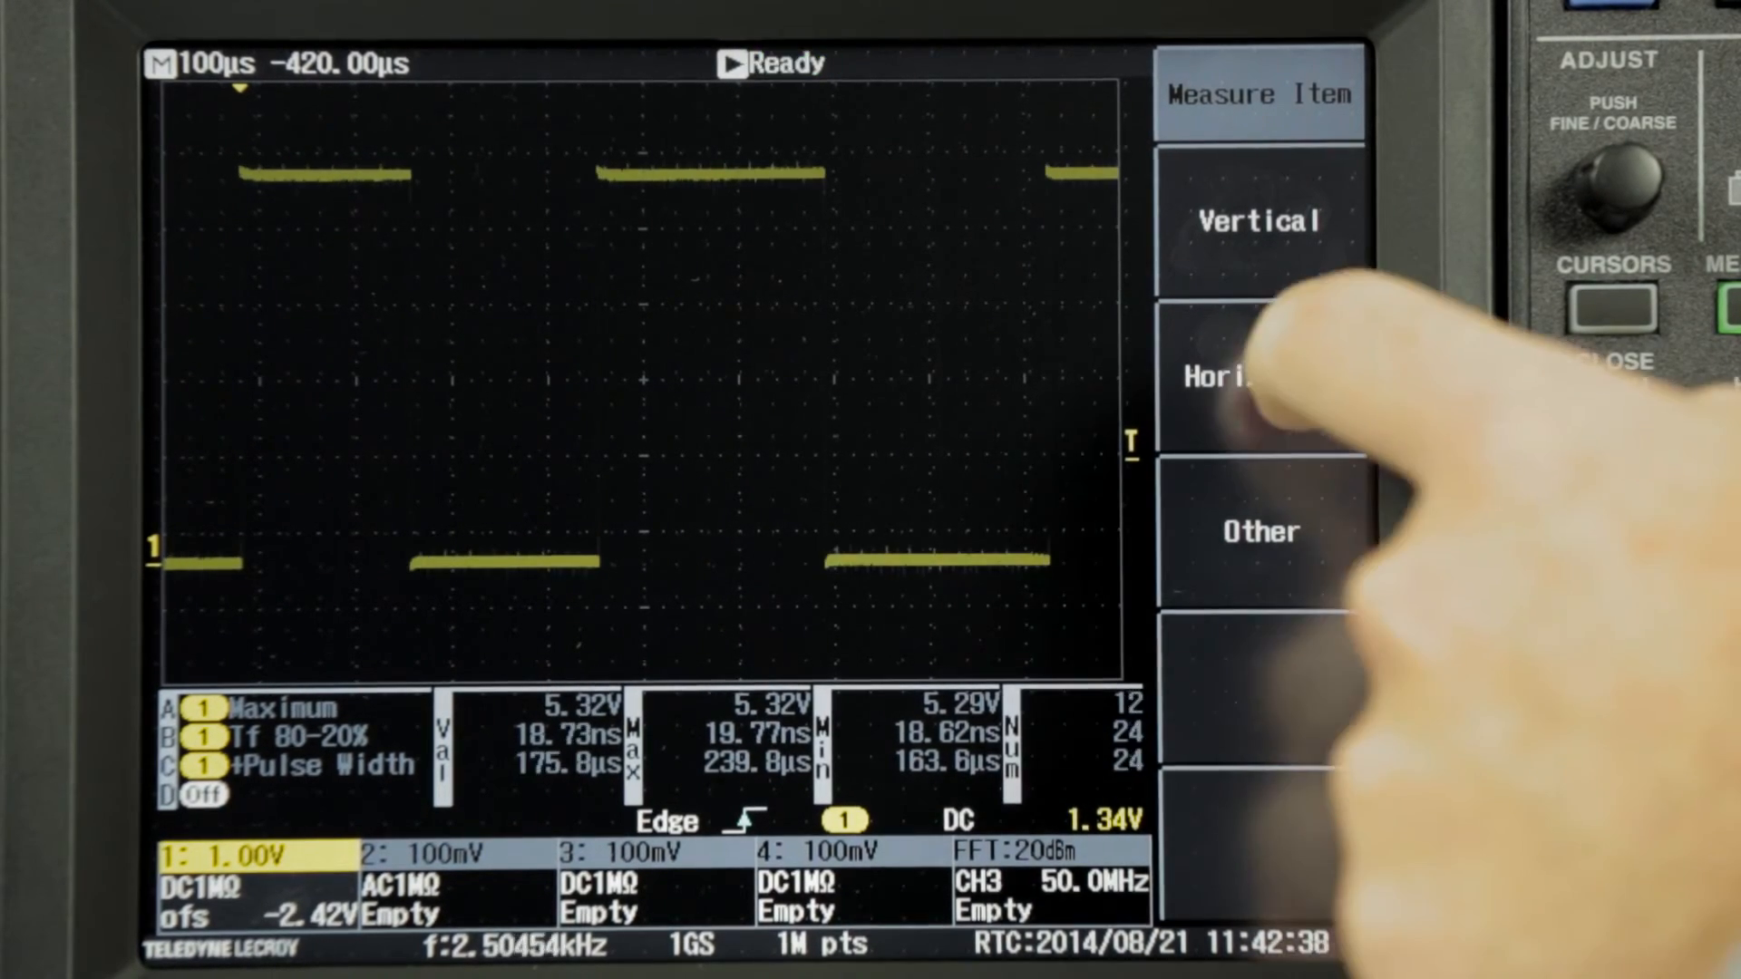
{"action": "left_click", "coordinate": [1258, 377]}
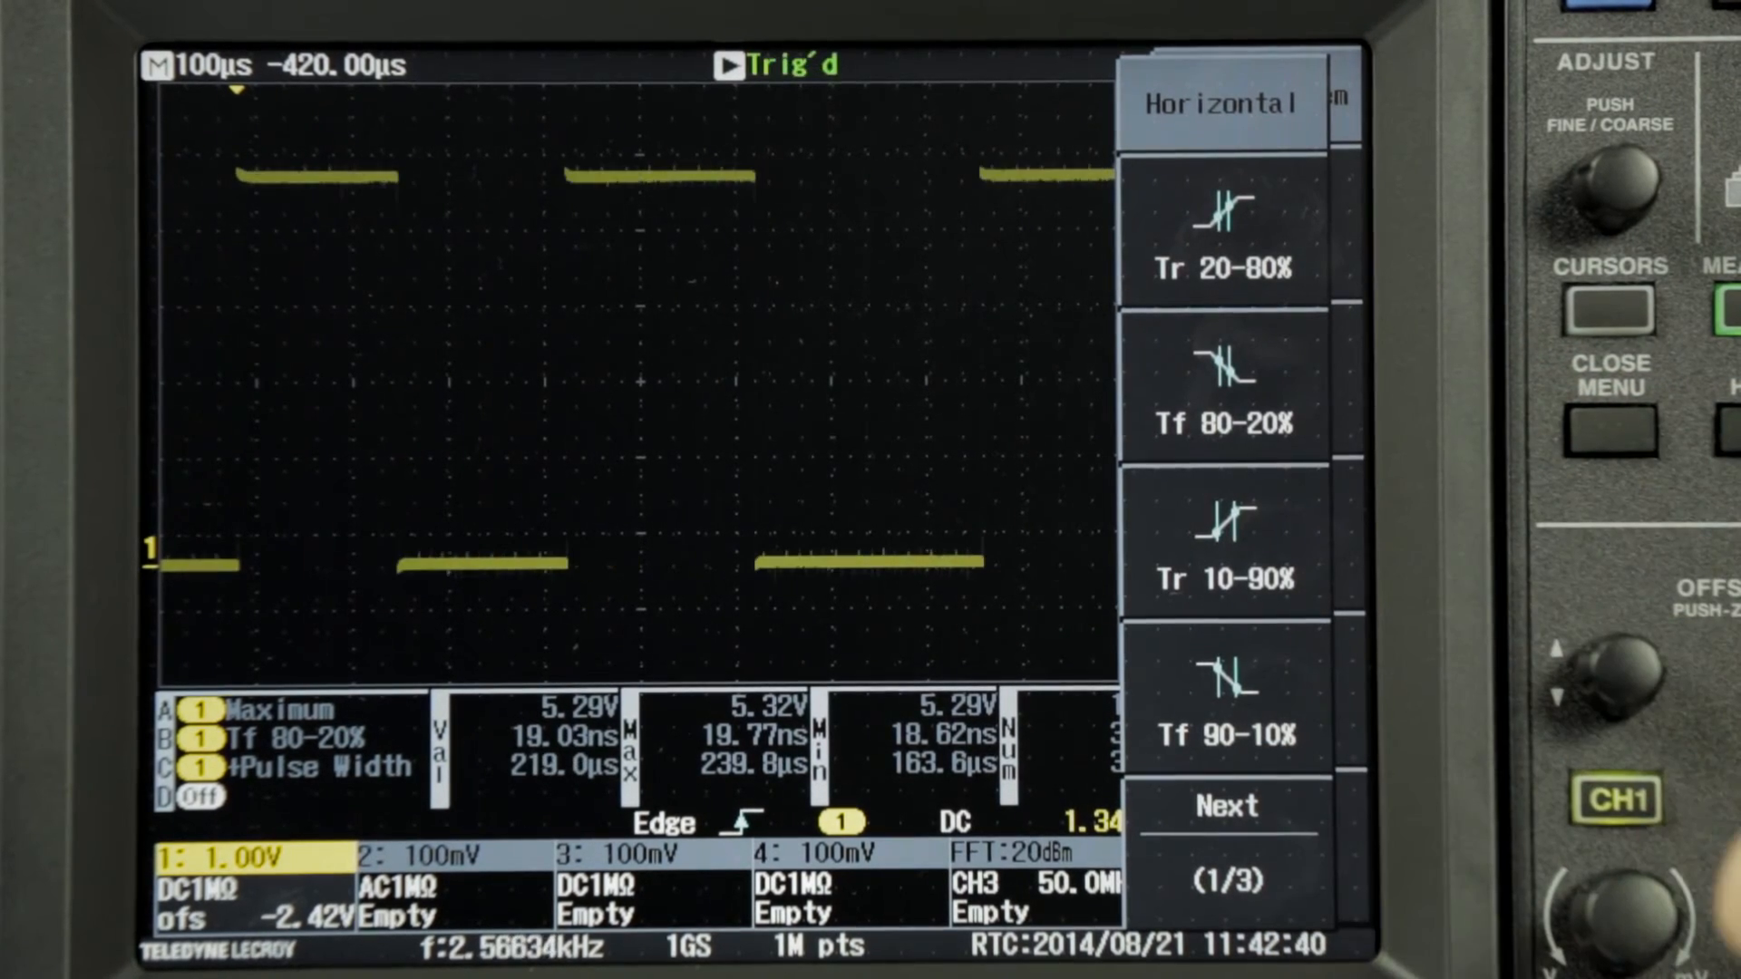